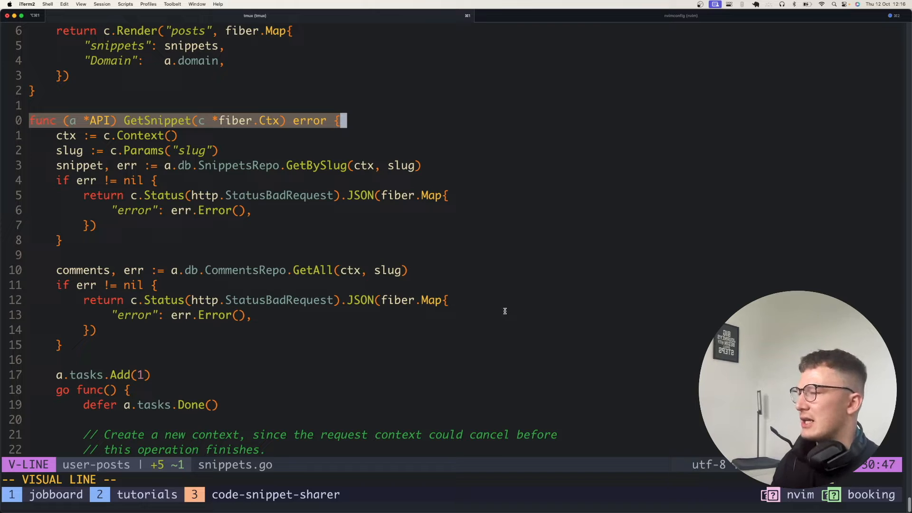
- Line-select from the GetBySlug snippet lookup through the comments lookup error check
{"action": "scroll", "scroll_direction": "down", "scroll_amount": 3}
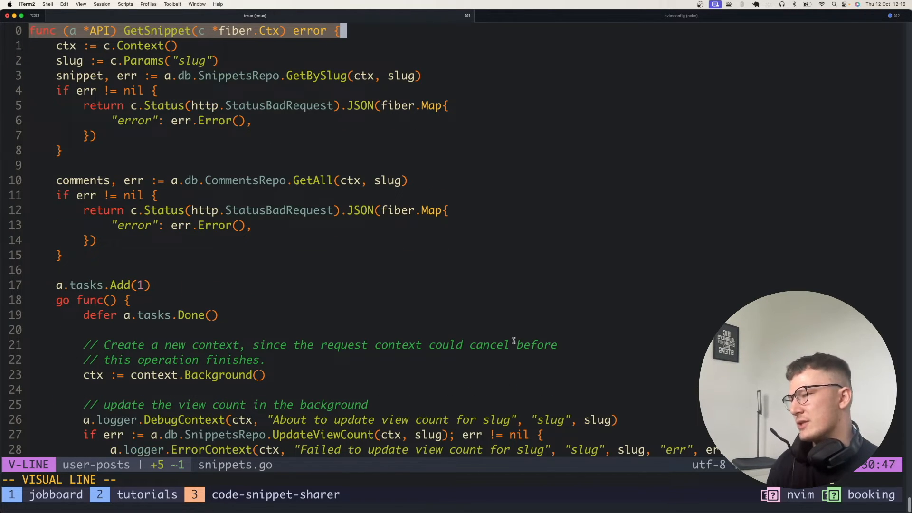
{"action": "scroll", "scroll_direction": "down", "scroll_amount": 3}
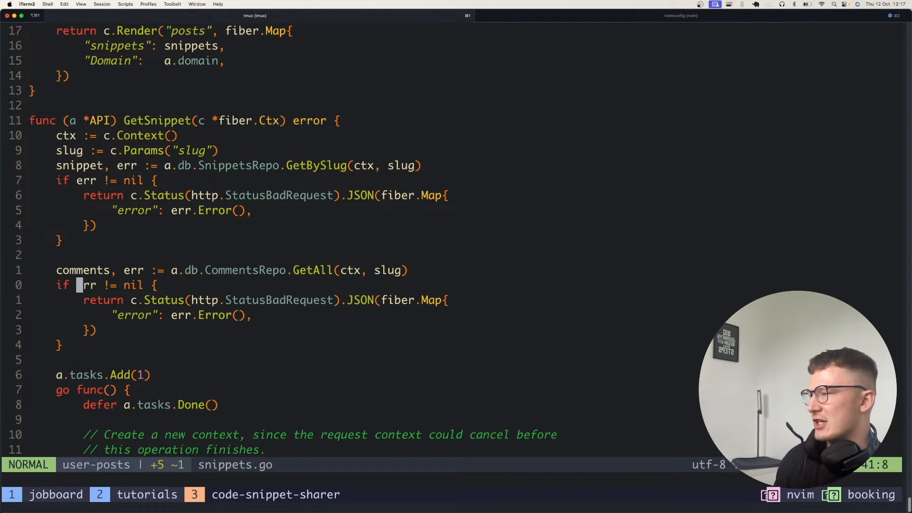
{"action": "key", "text": "k"}
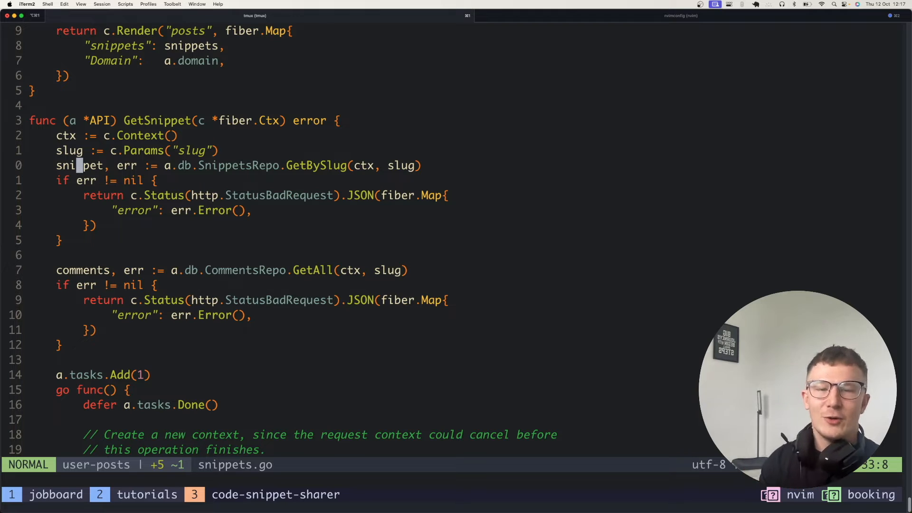
{"action": "key", "text": "V"}
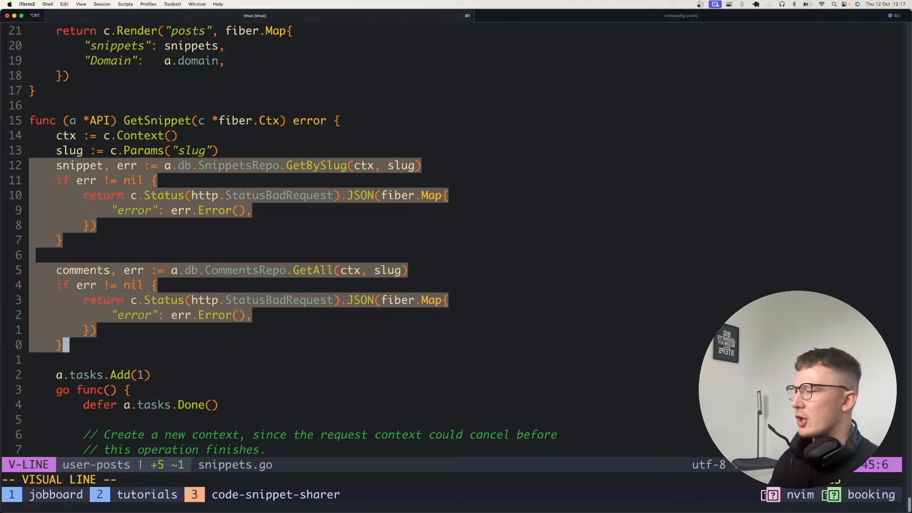
{"action": "key", "text": "Escape"}
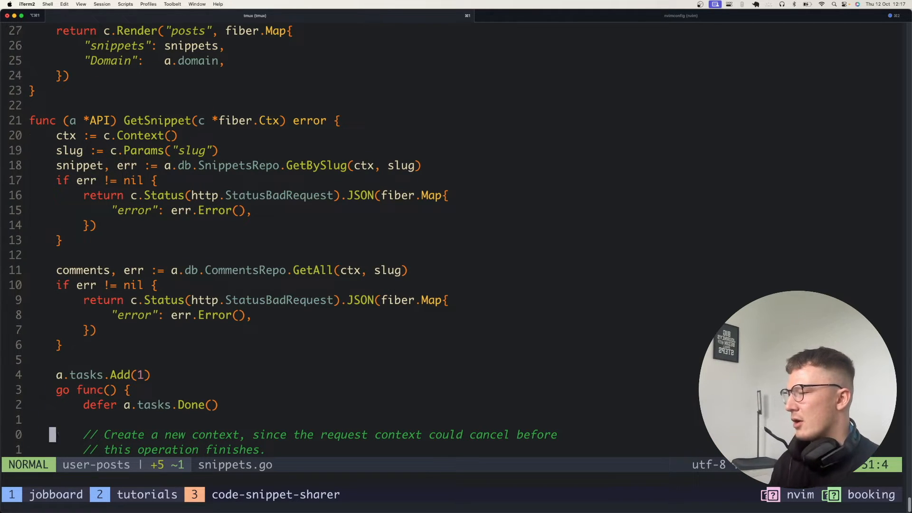
{"action": "scroll", "scroll_direction": "down", "scroll_amount": 3}
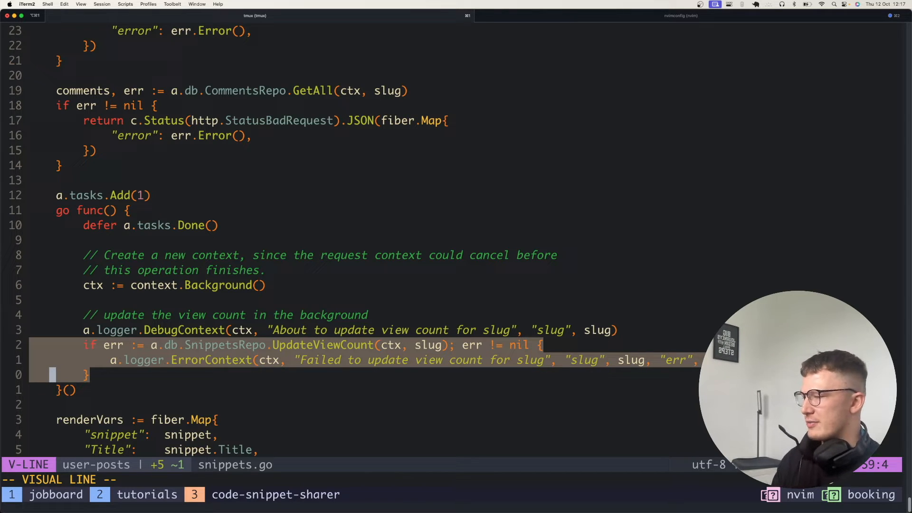
{"action": "key", "text": "Escape"}
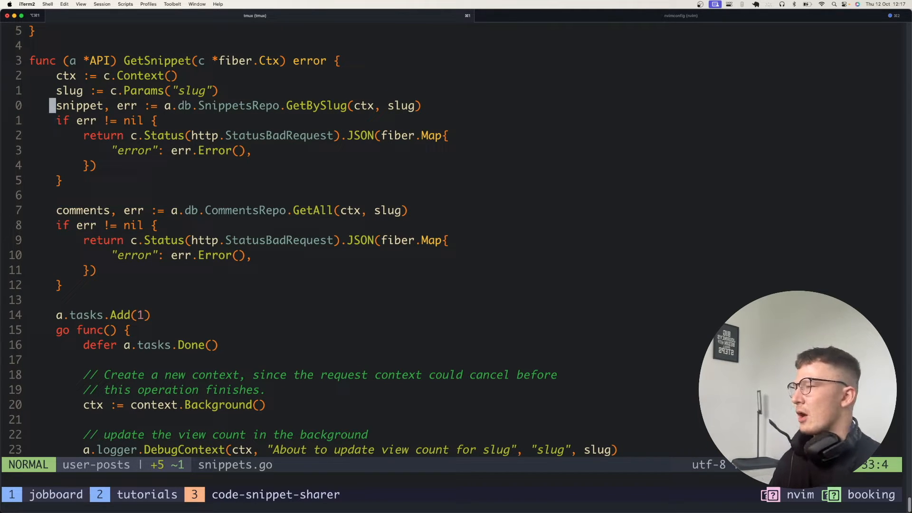
{"action": "key", "text": "V"}
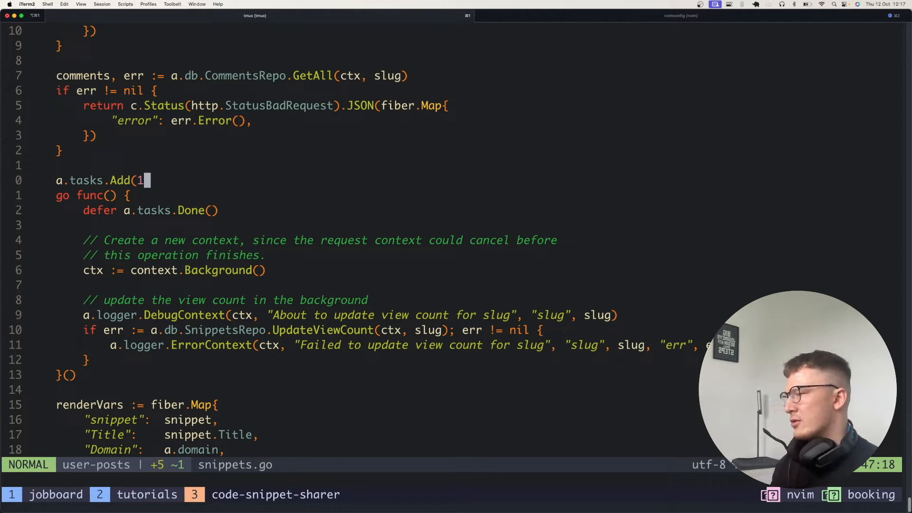
- Highlight the a.tasks.Add(1) line, then just the Add(1) call
{"action": "key", "text": "V"}
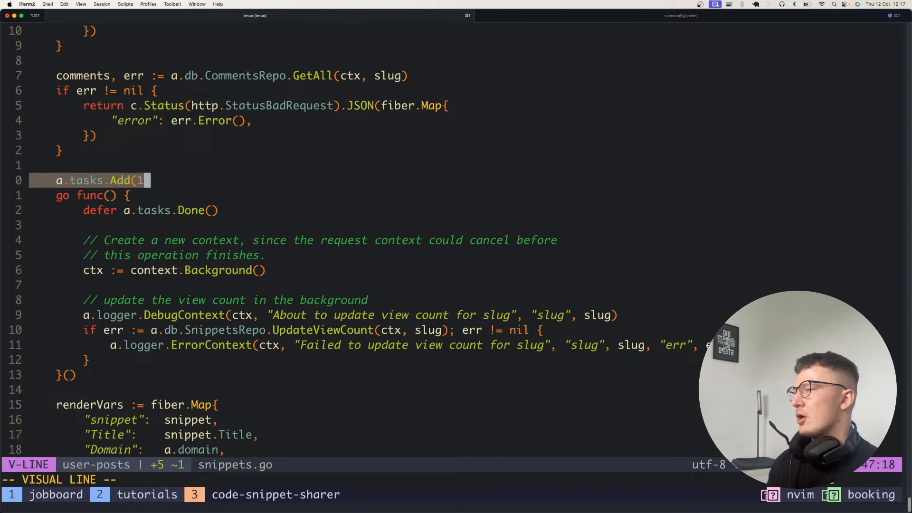
{"action": "scroll", "scroll_direction": "down", "scroll_amount": 3}
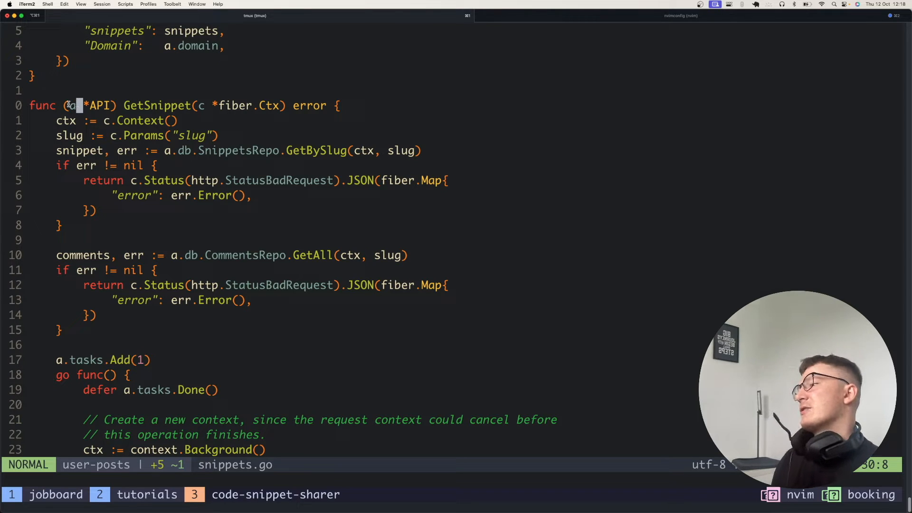
{"action": "key", "text": "v"}
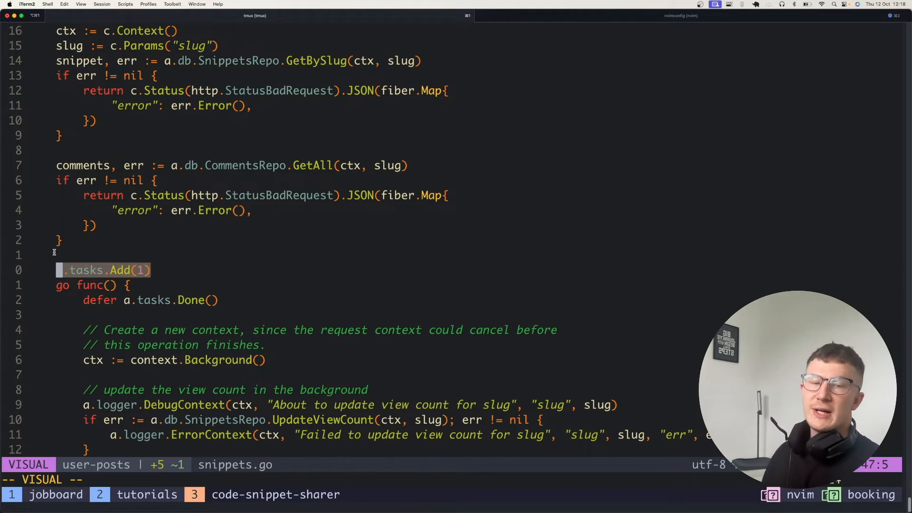
{"action": "scroll", "scroll_direction": "down", "scroll_amount": 3}
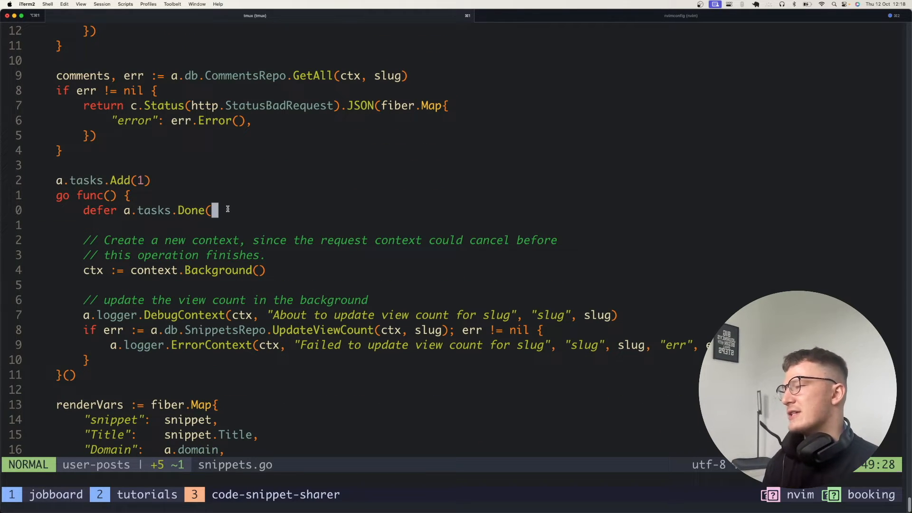
- Alternate highlights between defer a.tasks.Done() and a.tasks.Add(1), ending on Add(1)
{"action": "key", "text": "V"}
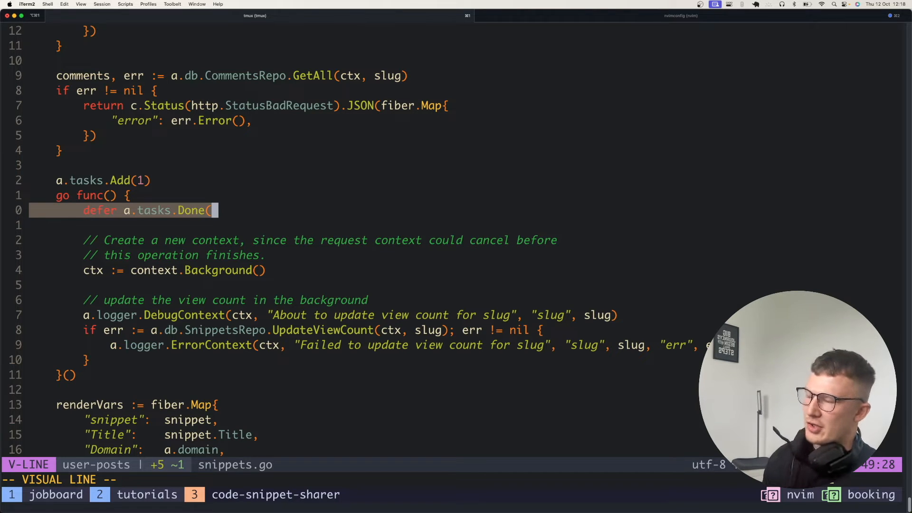
{"action": "key", "text": "Escape"}
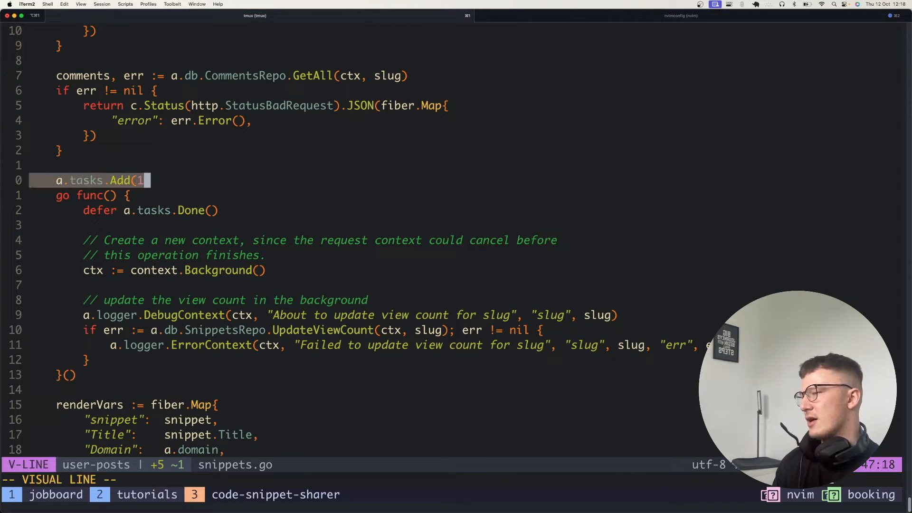
{"action": "key", "text": "j"}
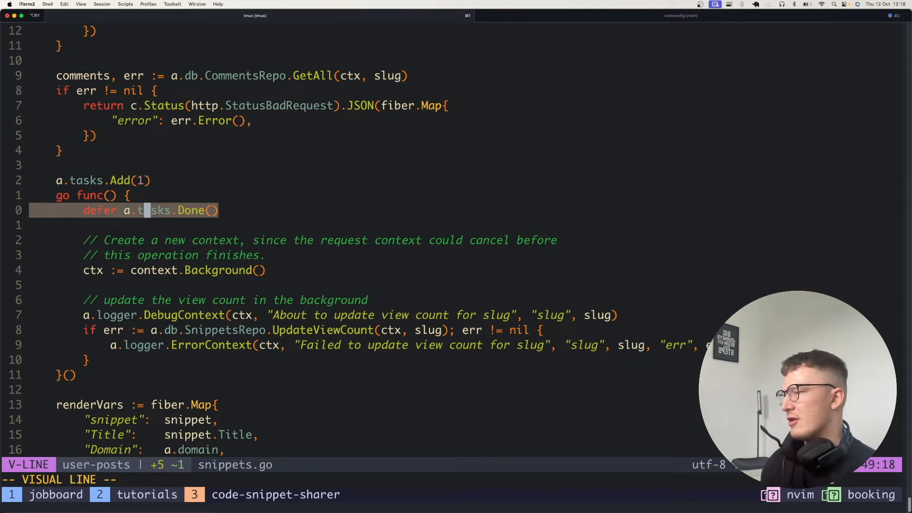
{"action": "key", "text": "Escape"}
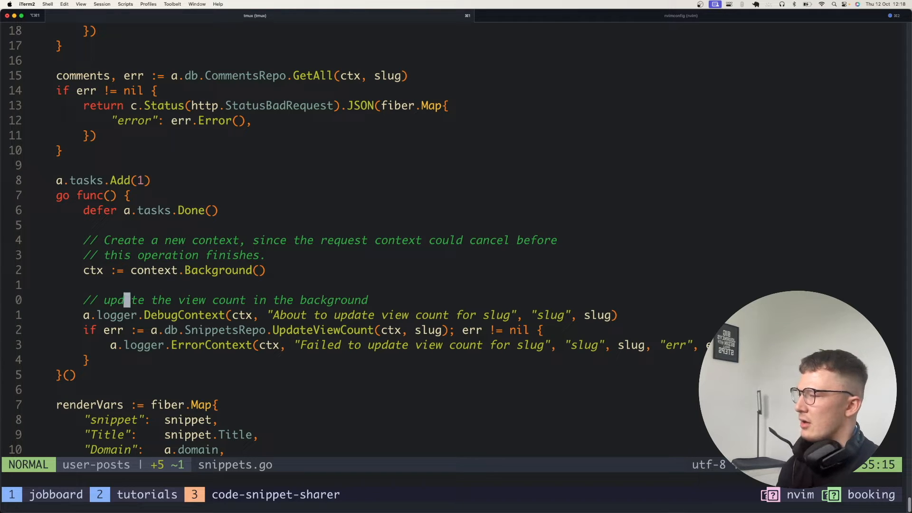
{"action": "key", "text": "V"}
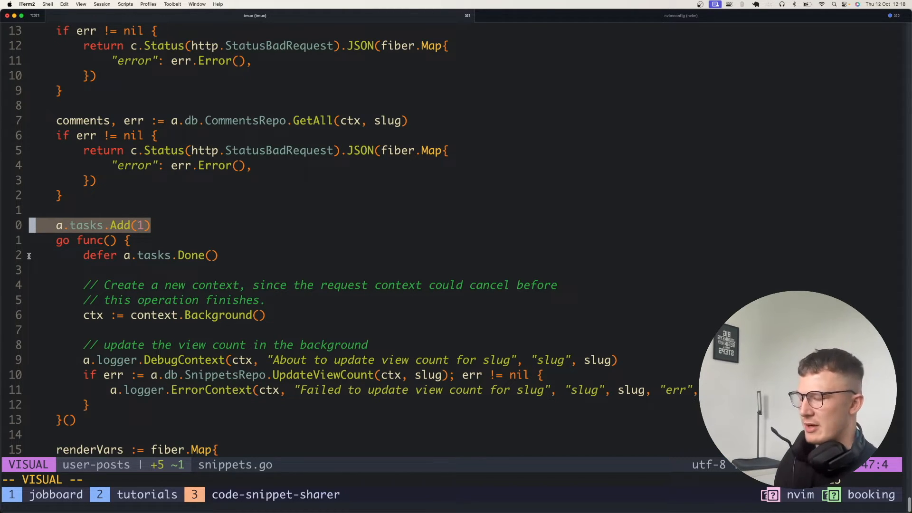
{"action": "key", "text": "Escape"}
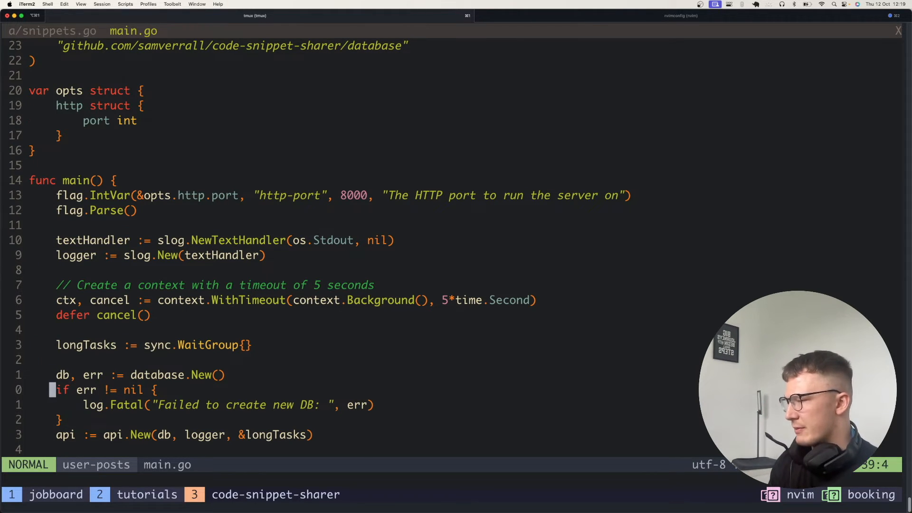
- Scroll main.go to show longTasks sync.WaitGroup being passed to api.New
{"action": "scroll", "scroll_direction": "down", "scroll_amount": 3}
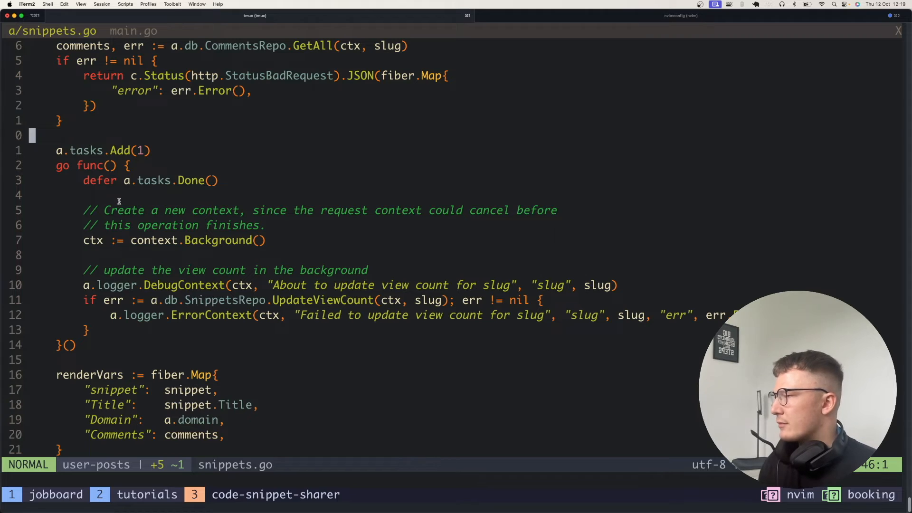
{"action": "key", "text": "j"}
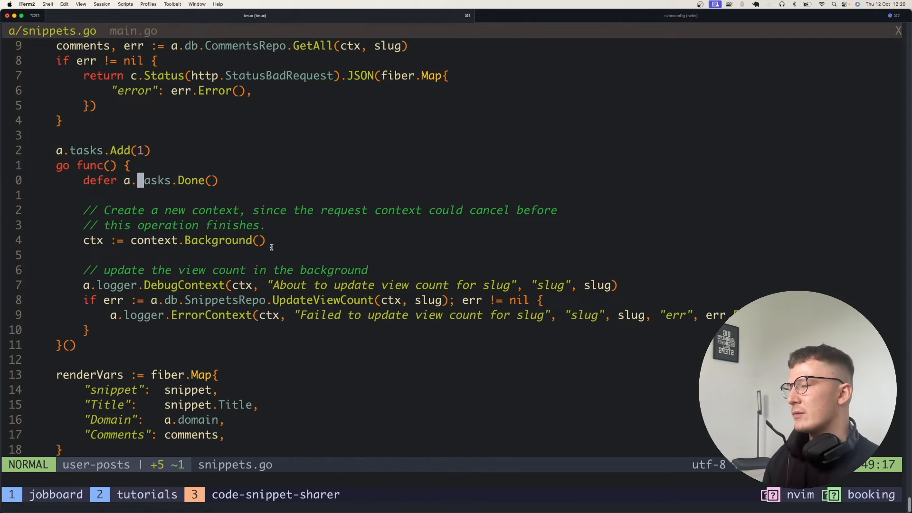
{"action": "scroll", "scroll_direction": "down", "scroll_amount": 3}
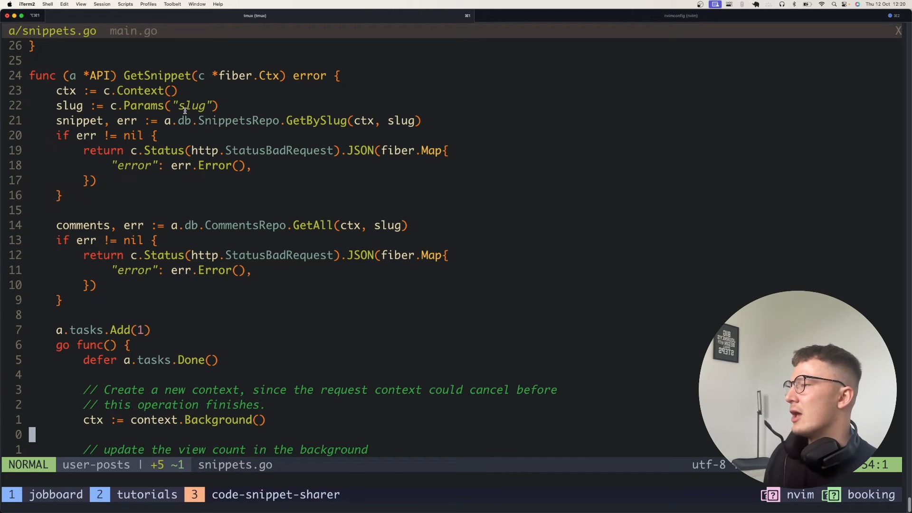
{"action": "key", "text": "V"}
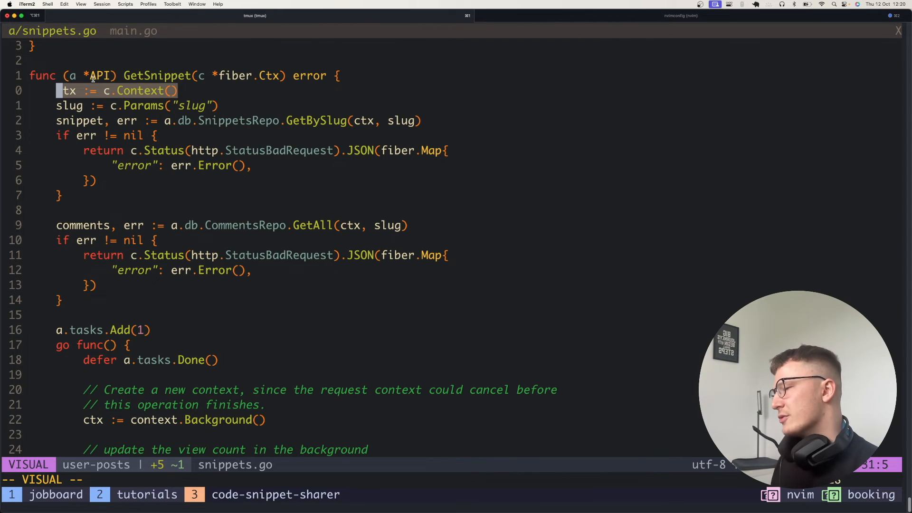
{"action": "scroll", "scroll_direction": "down", "scroll_amount": 3}
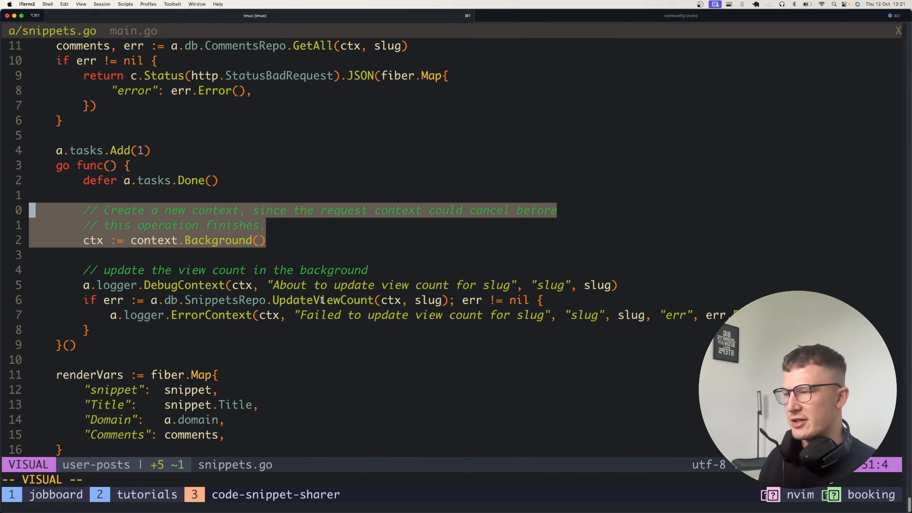
{"action": "mouse_move", "coordinate": [249, 257]}
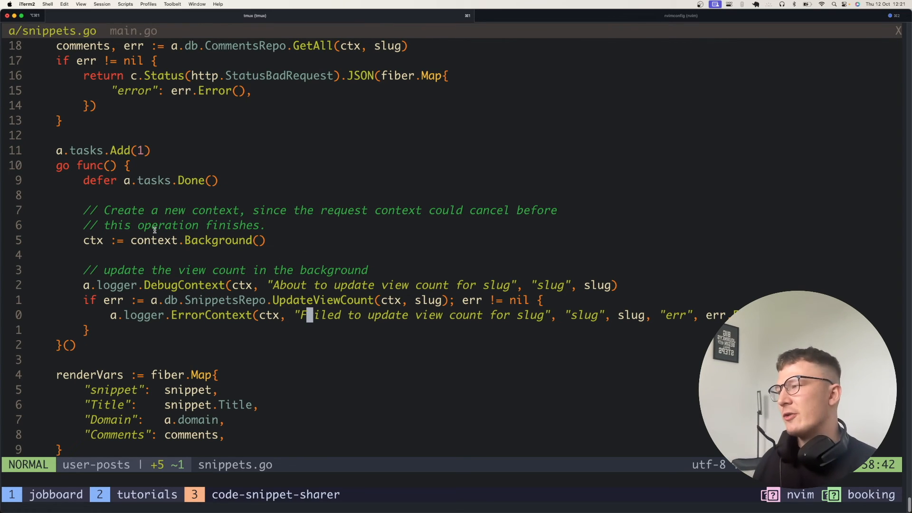
{"action": "scroll", "scroll_direction": "up", "scroll_amount": 3}
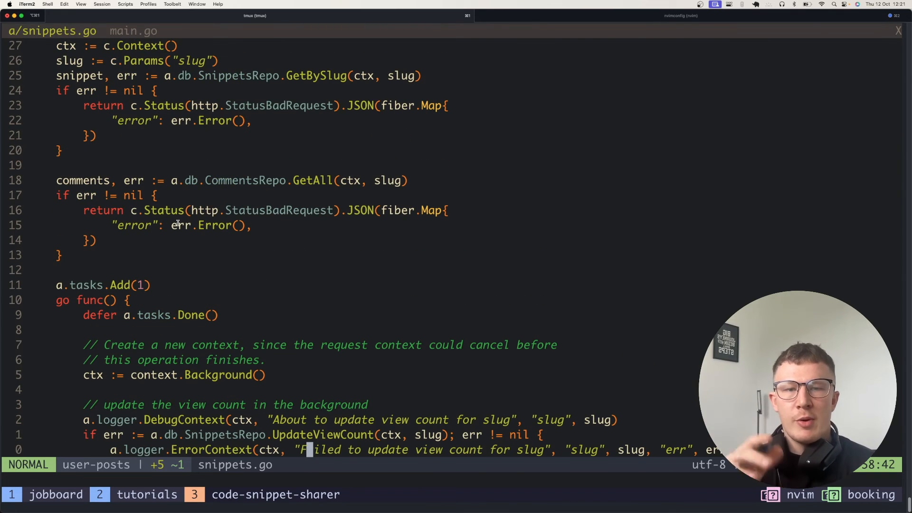